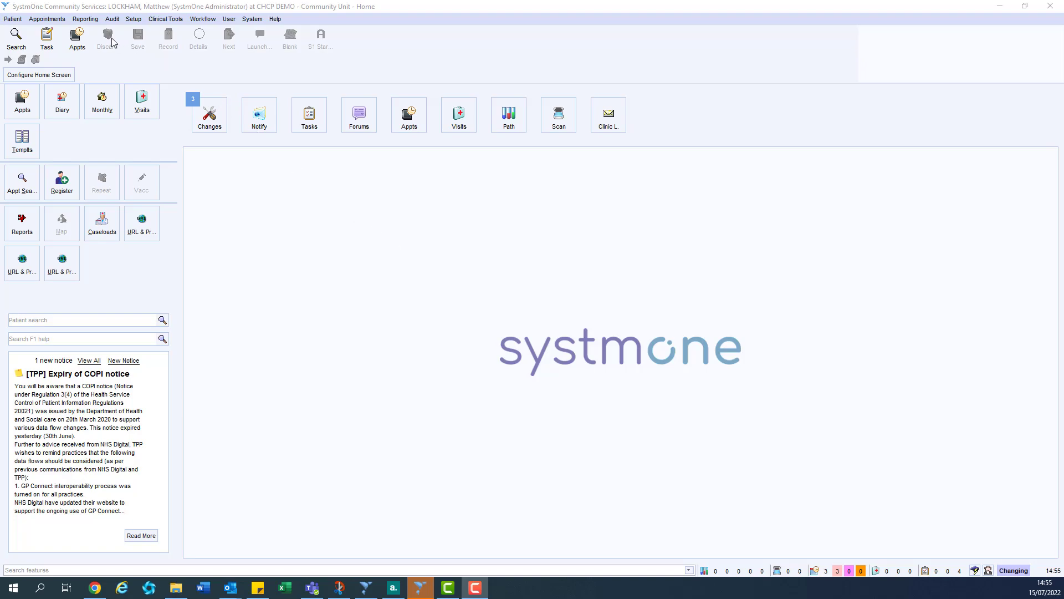
# Step: Open the Test Patients report from Reporting > Miscellaneous Reports
pyautogui.click(85, 19)
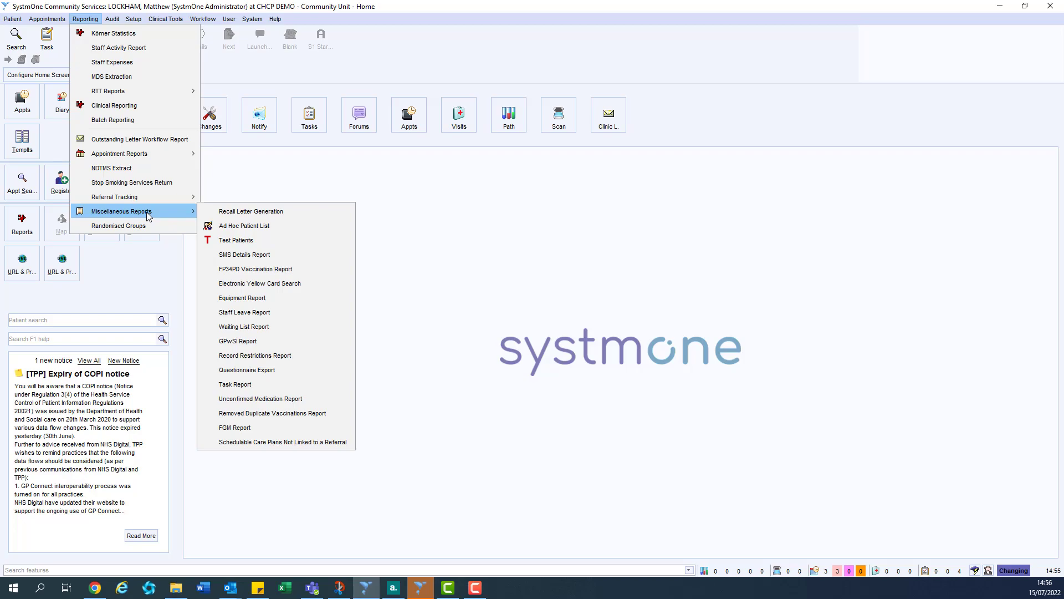
pyautogui.click(236, 239)
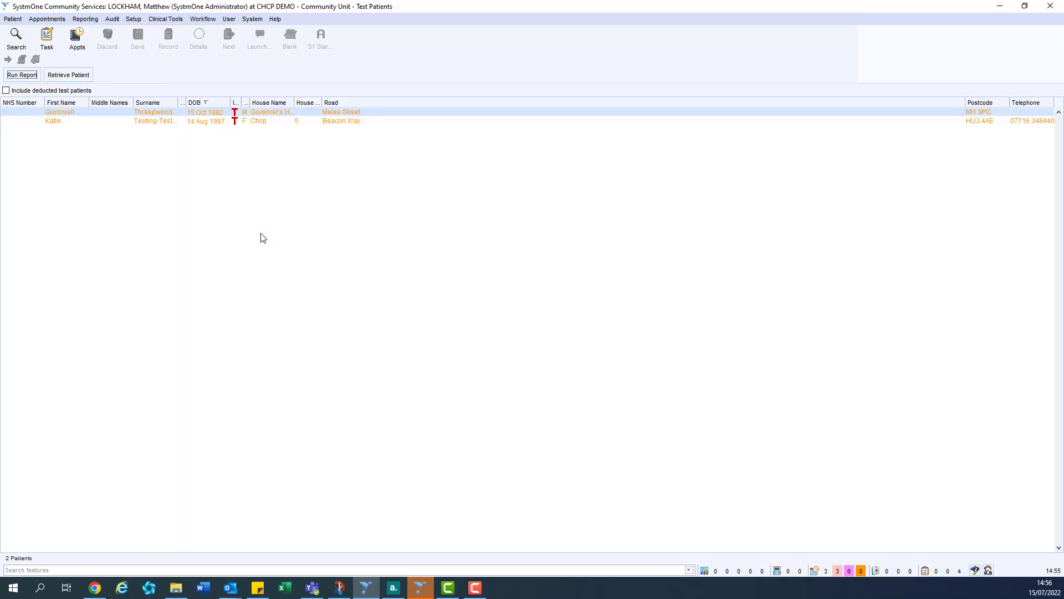
pyautogui.moveTo(277, 218)
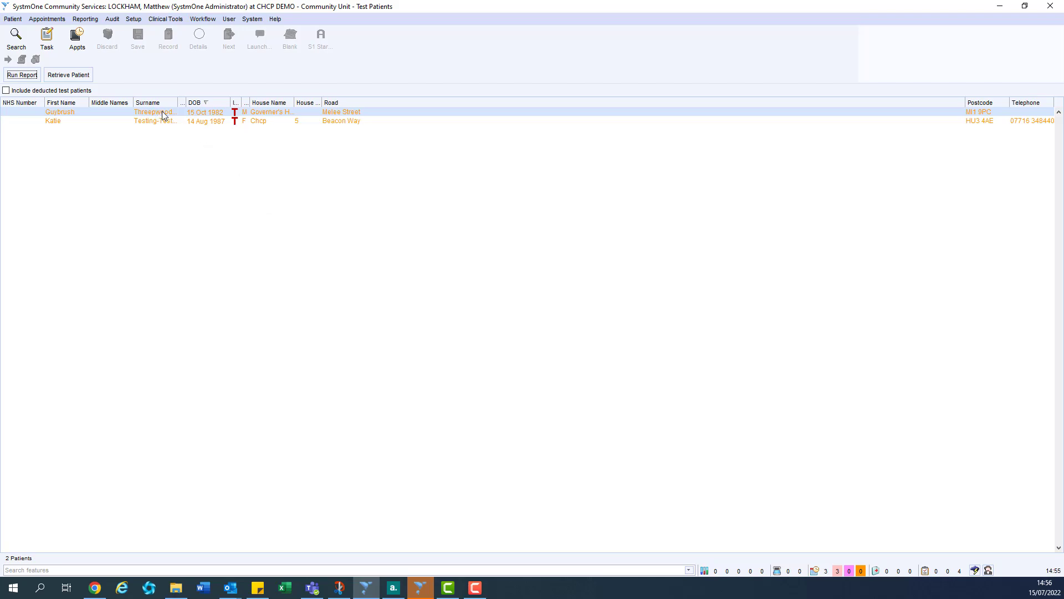
# Step: Retrieve the first test patient's record from the report, then discard it to return home
pyautogui.click(203, 120)
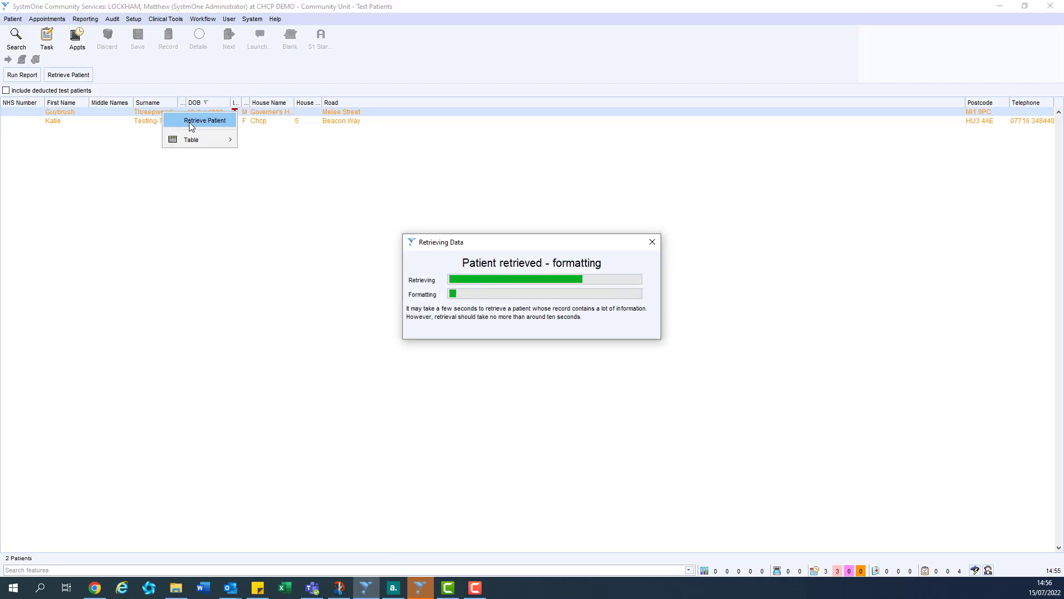
pyautogui.click(204, 120)
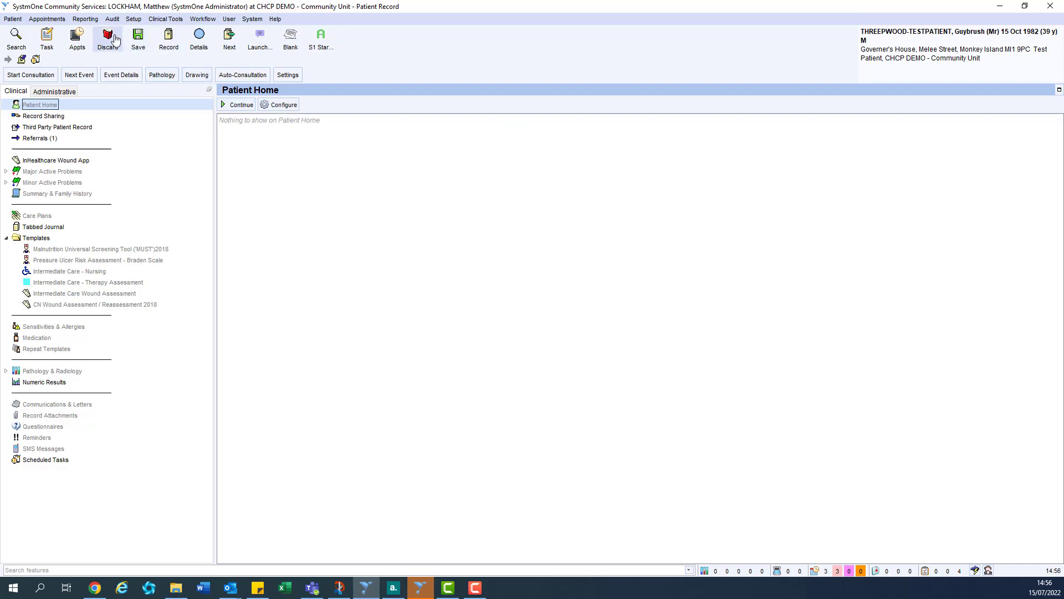
pyautogui.click(106, 38)
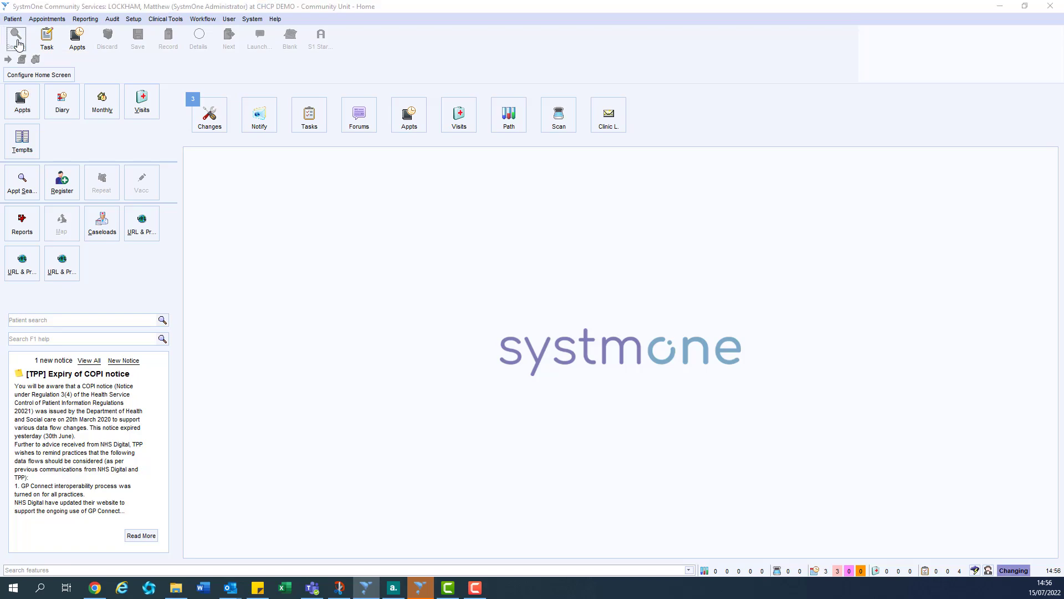
# Step: Show Quick Patient Search advanced options with 'Include test patients' ticked
pyautogui.click(15, 35)
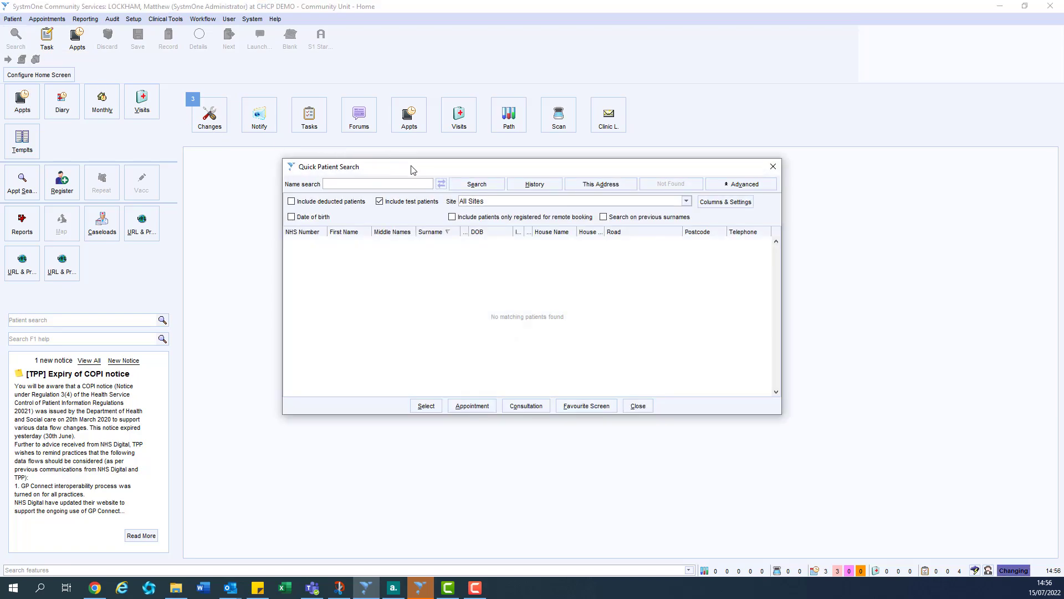
pyautogui.click(741, 184)
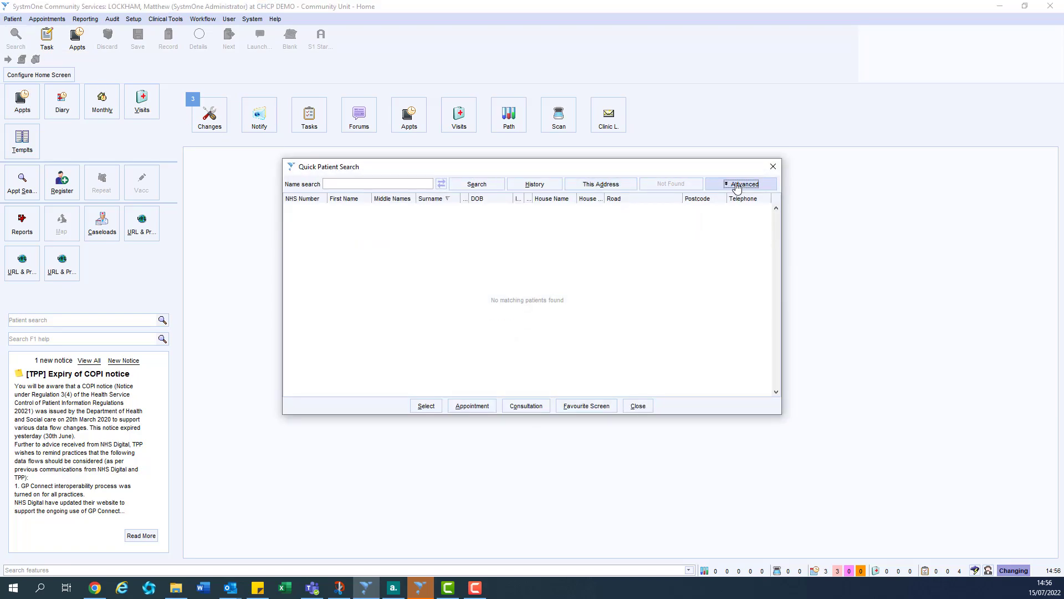
pyautogui.click(741, 183)
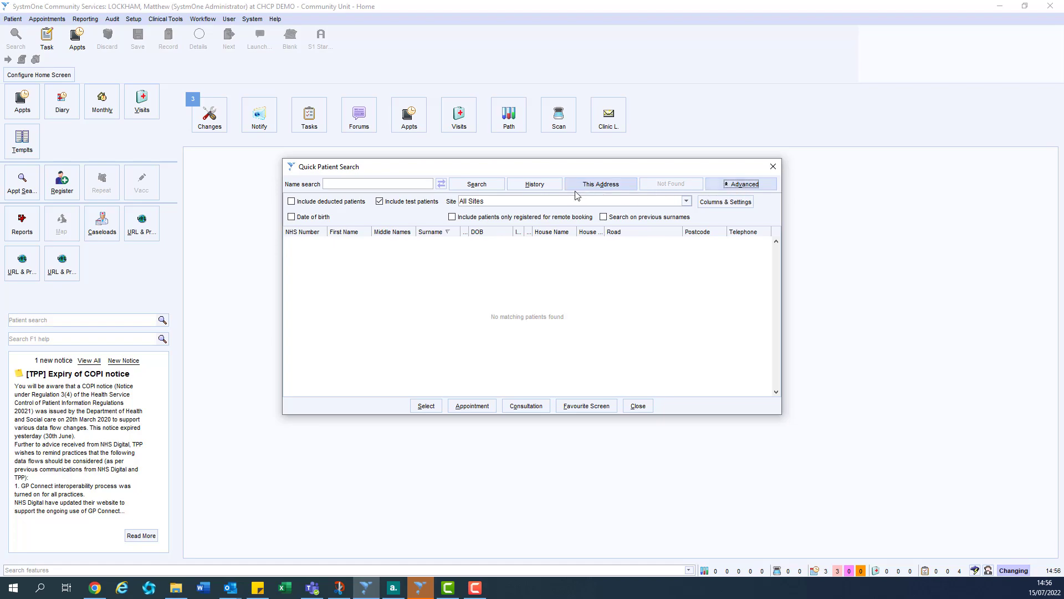
pyautogui.click(379, 201)
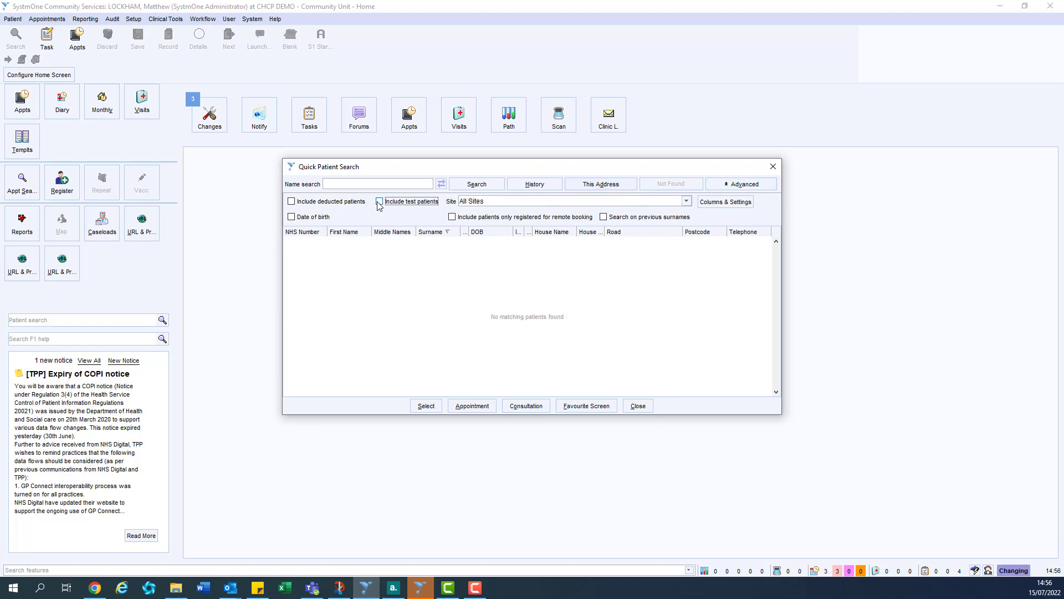
pyautogui.click(379, 201)
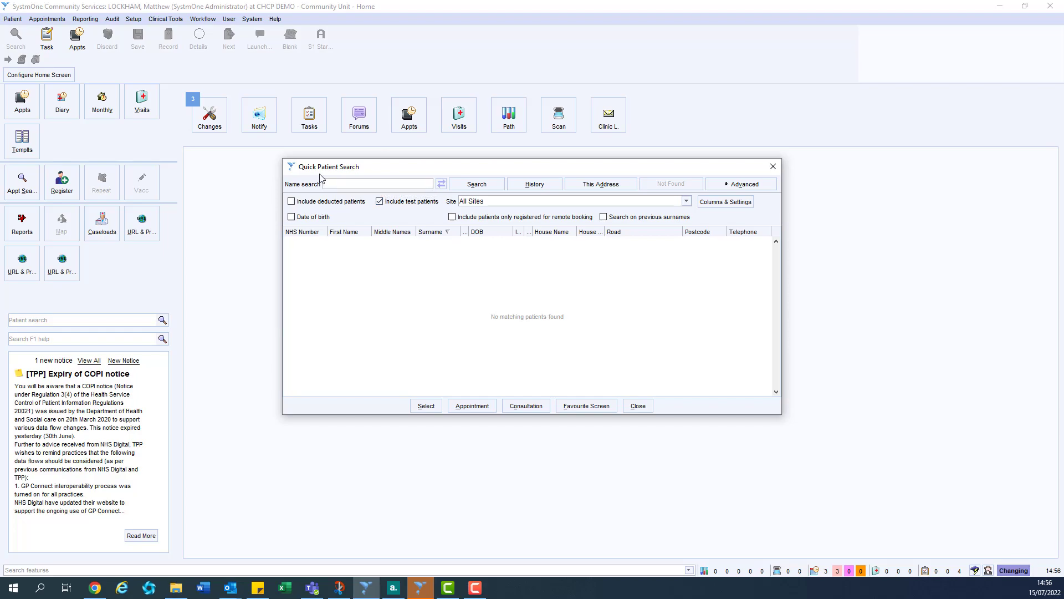
# Step: Search by name for 'guy three' to return the one matching test patient
pyautogui.write('guy three')
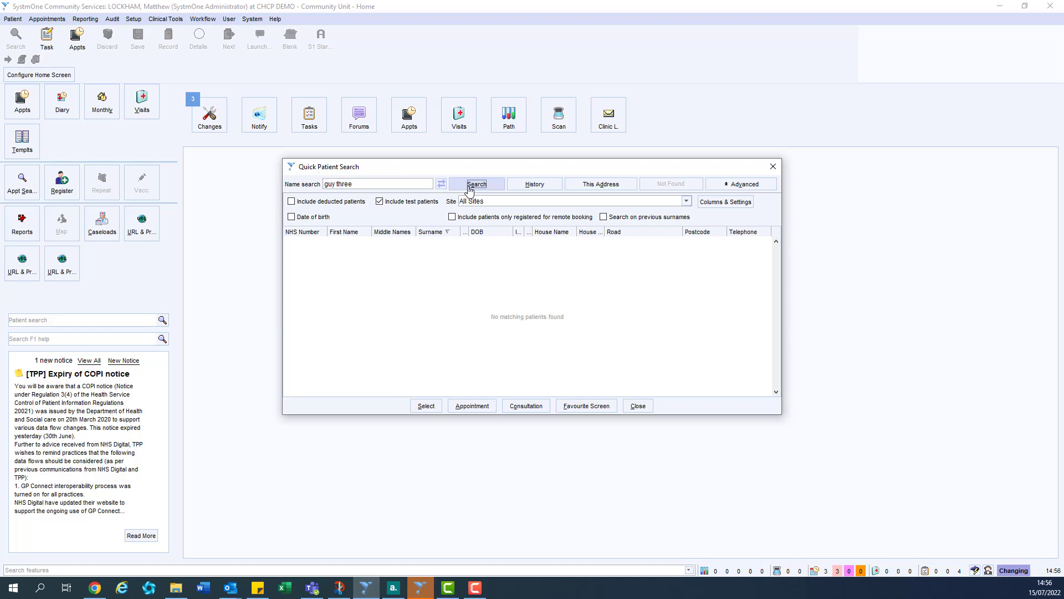
pyautogui.click(477, 184)
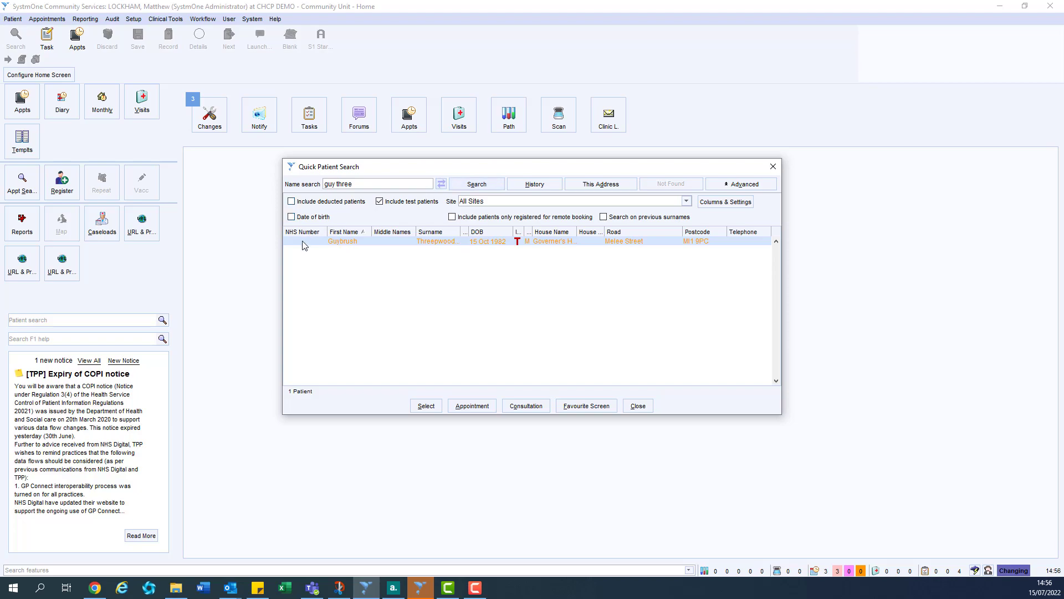
pyautogui.moveTo(569, 249)
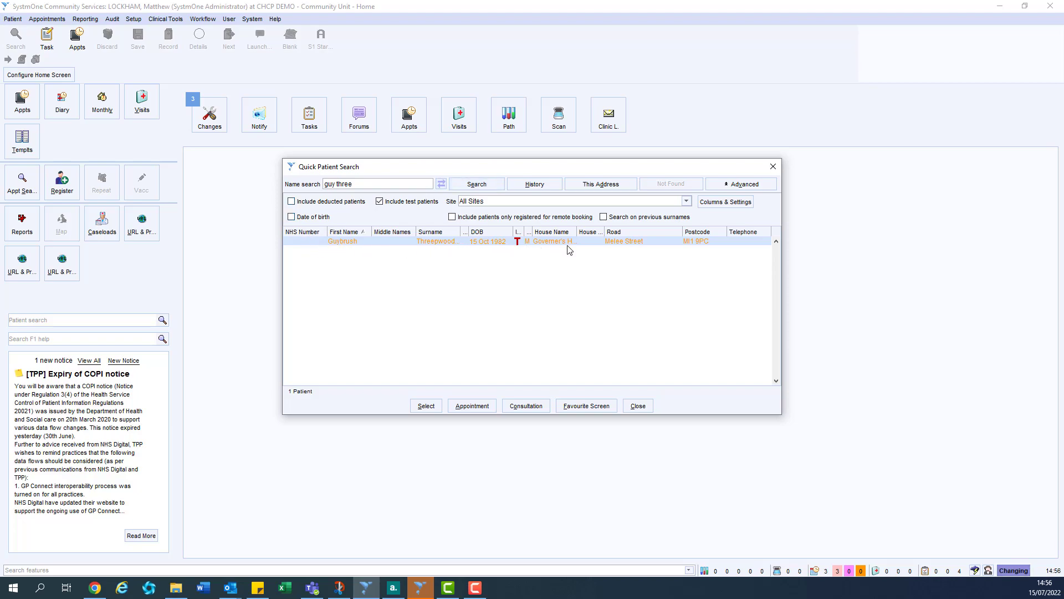
pyautogui.moveTo(692, 249)
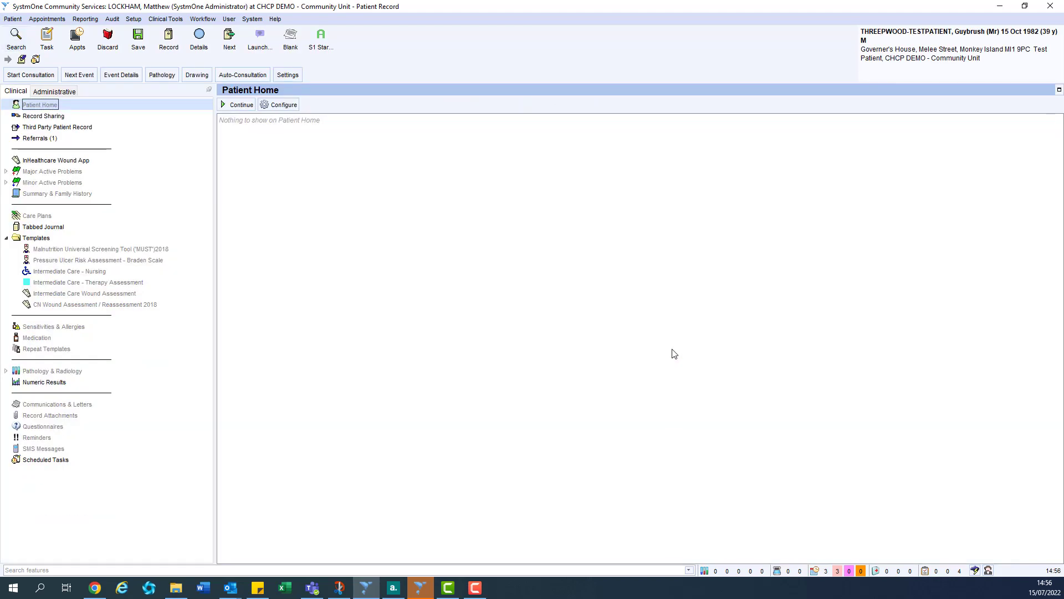
pyautogui.moveTo(661, 330)
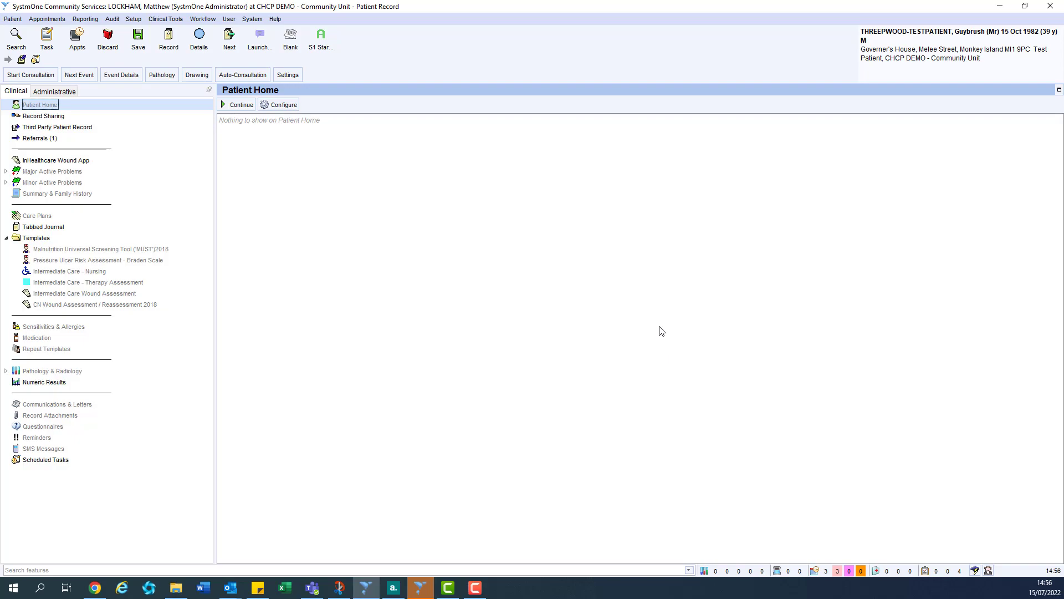
pyautogui.moveTo(413, 162)
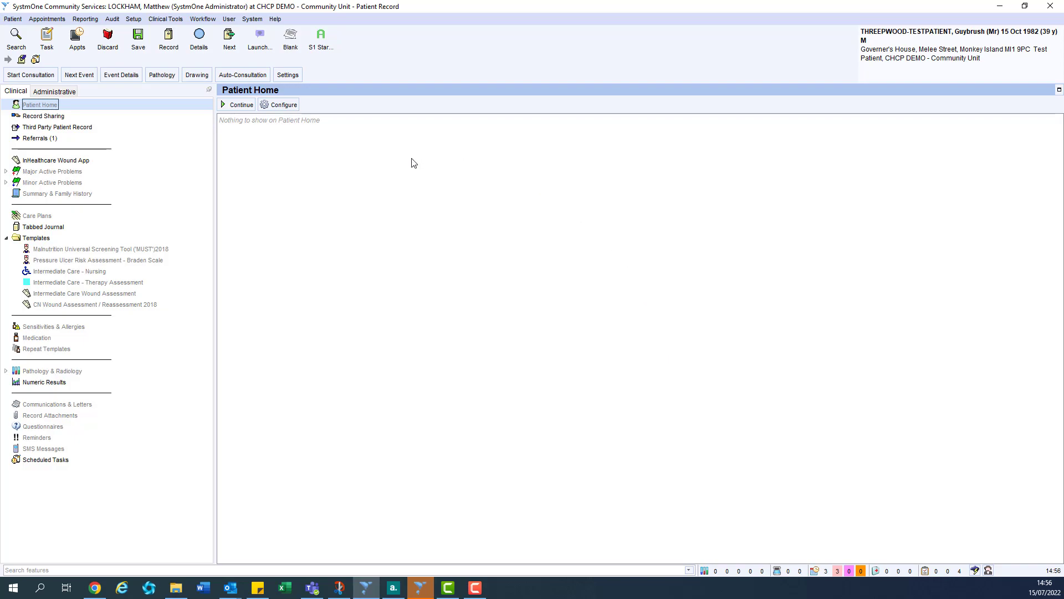